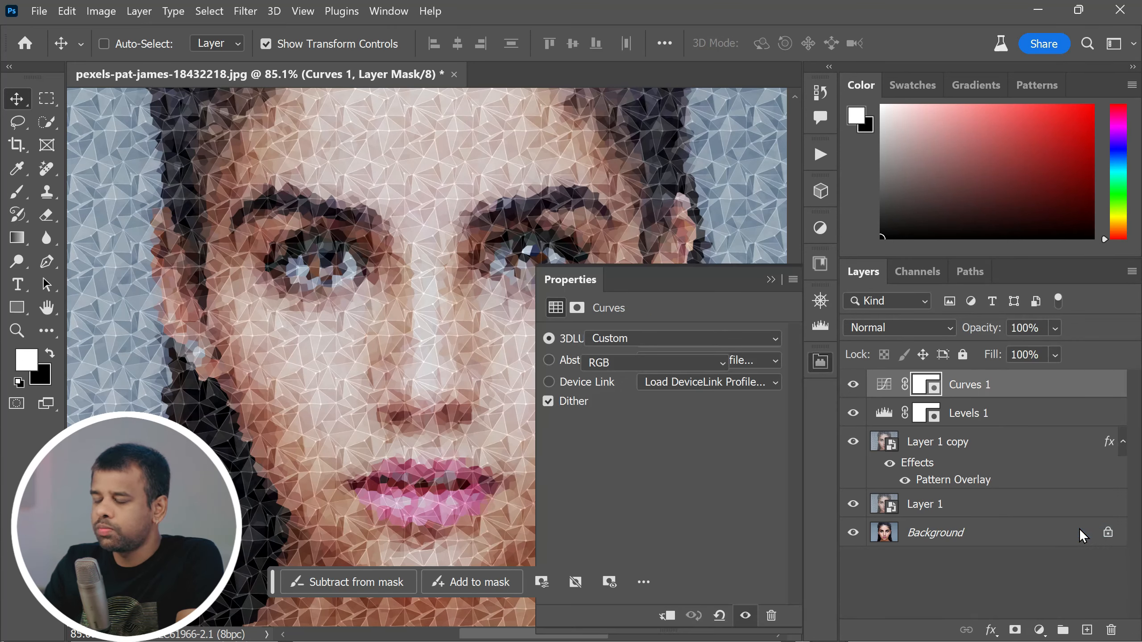
- Add a Color Lookup adjustment layer above the Levels and Curves adjustments on the low-poly portrait
click(899, 327)
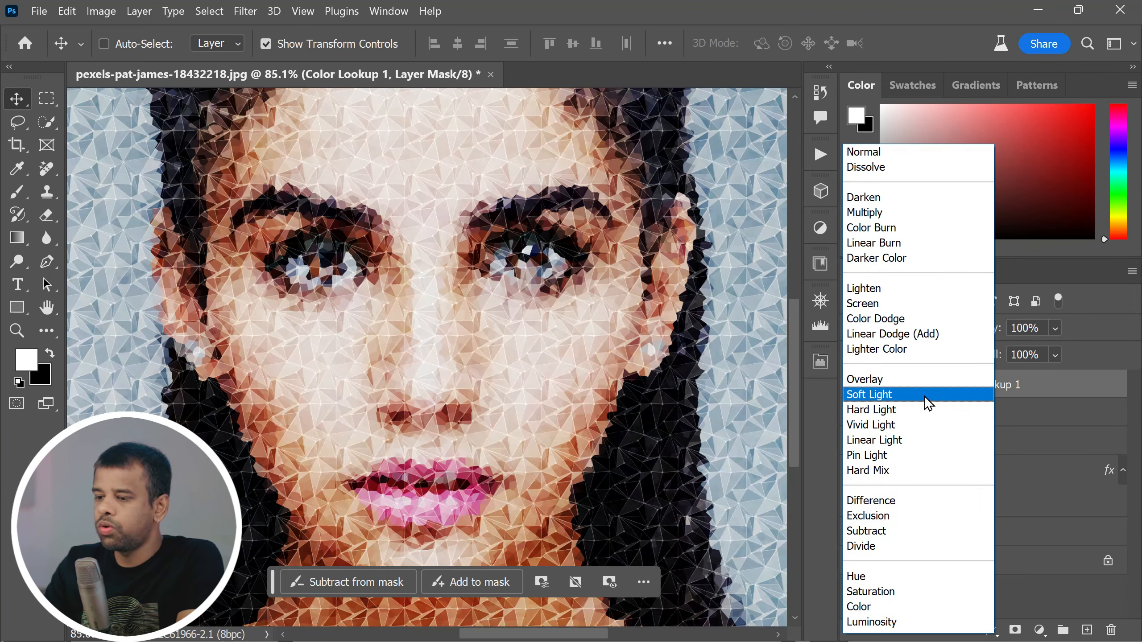